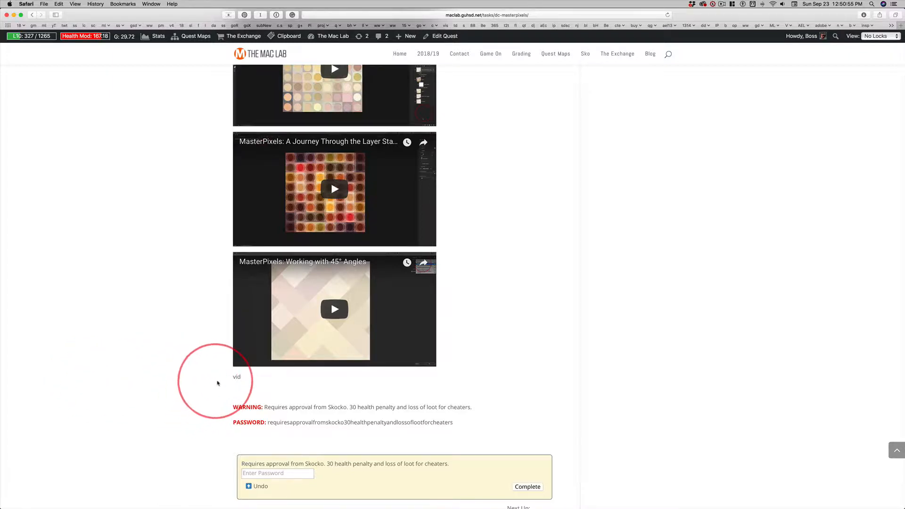
{"action": "mouse_move", "coordinate": [237, 384]}
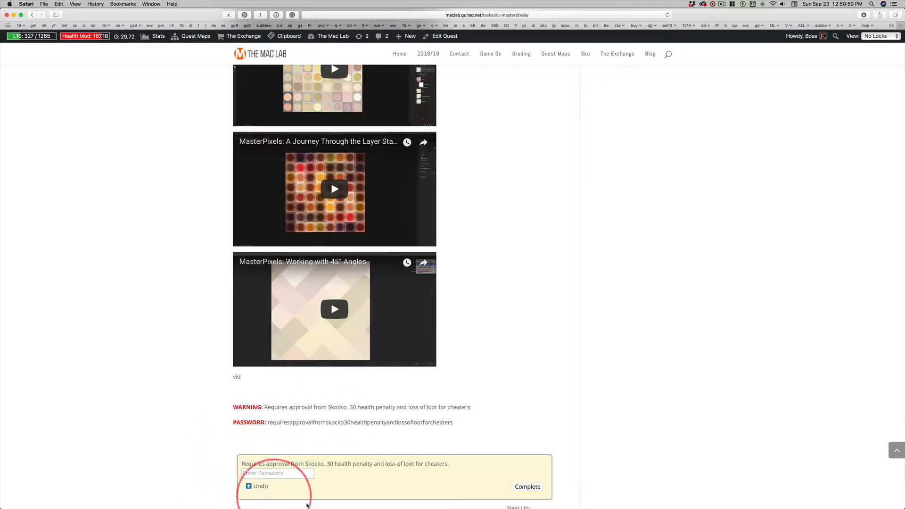
{"action": "mouse_move", "coordinate": [379, 430]}
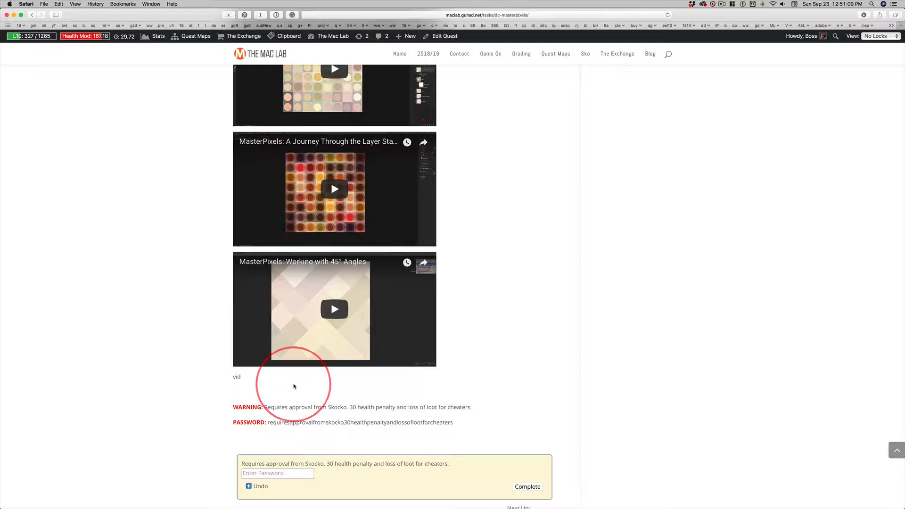
{"action": "mouse_move", "coordinate": [327, 385]}
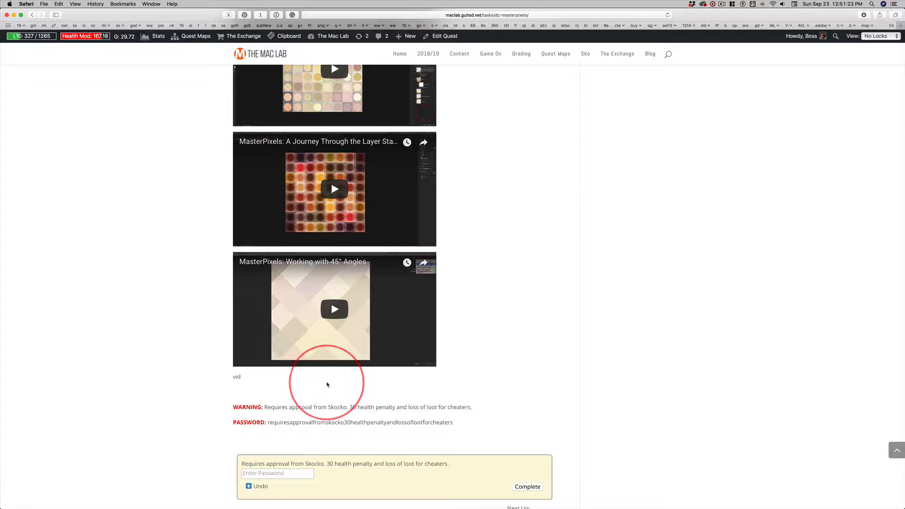
{"action": "mouse_move", "coordinate": [430, 400]}
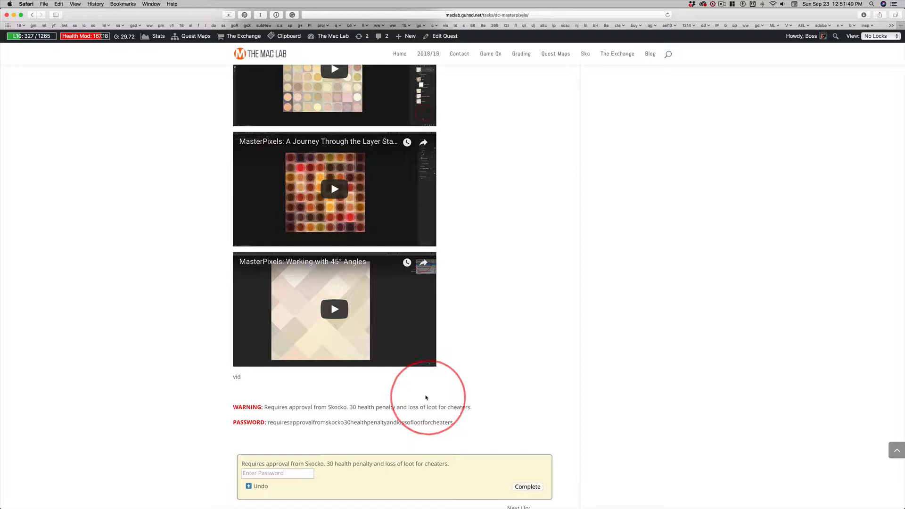
{"action": "mouse_move", "coordinate": [282, 394]}
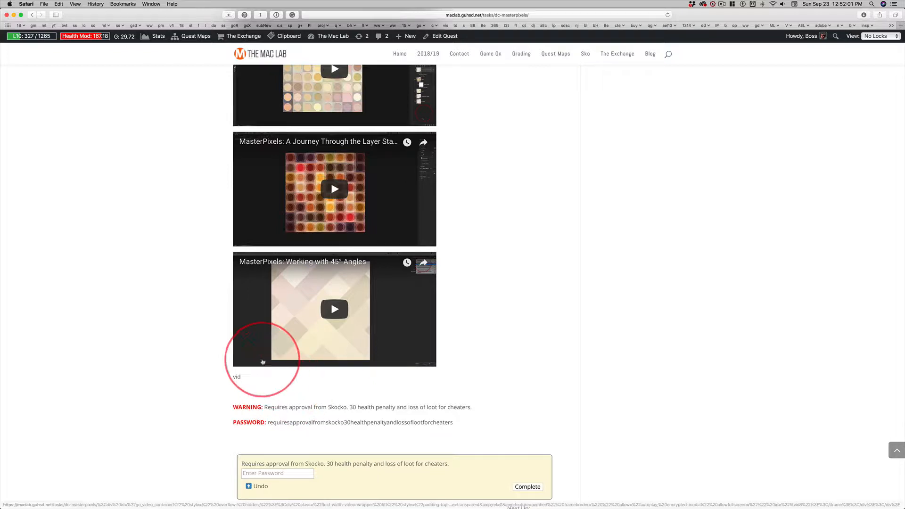
{"action": "mouse_move", "coordinate": [298, 169]}
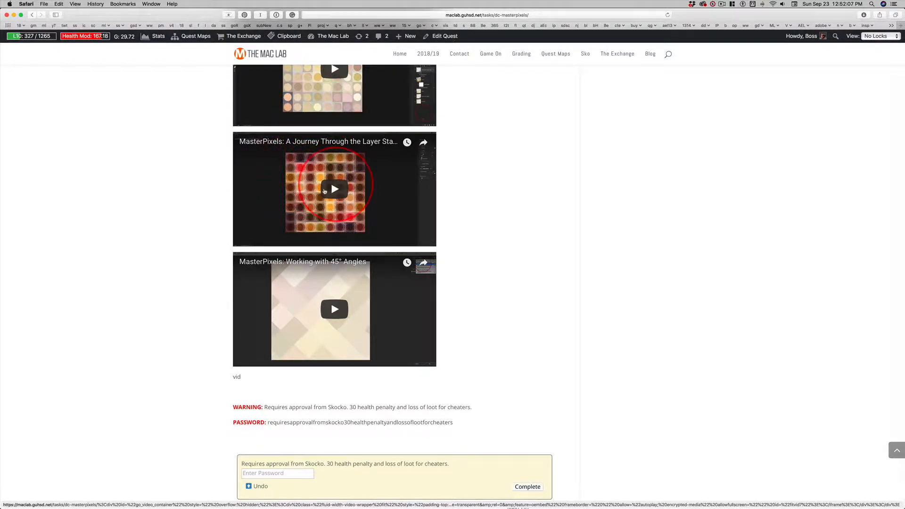
{"action": "mouse_move", "coordinate": [369, 198]}
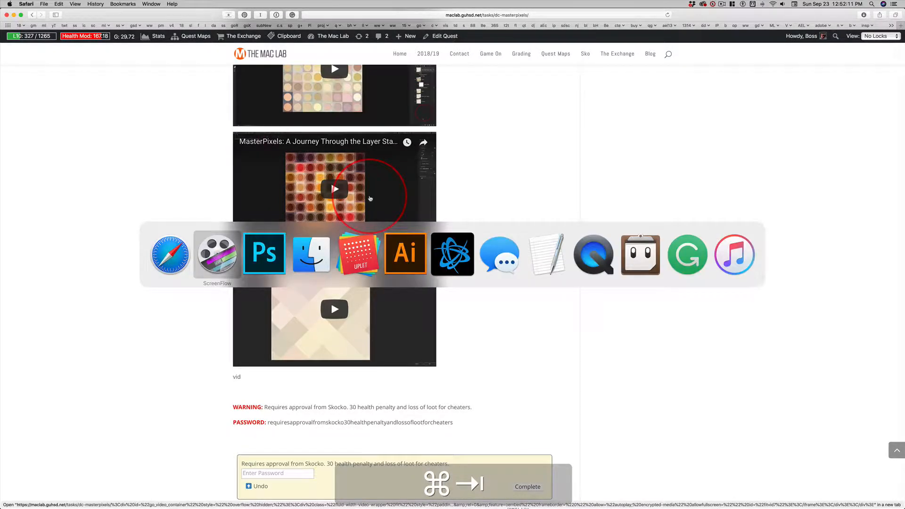
Reach the Mona Lisa image file page on Wikipedia and switch to Photoshop with the 804-pixel image
{"action": "left_click", "coordinate": [311, 254]}
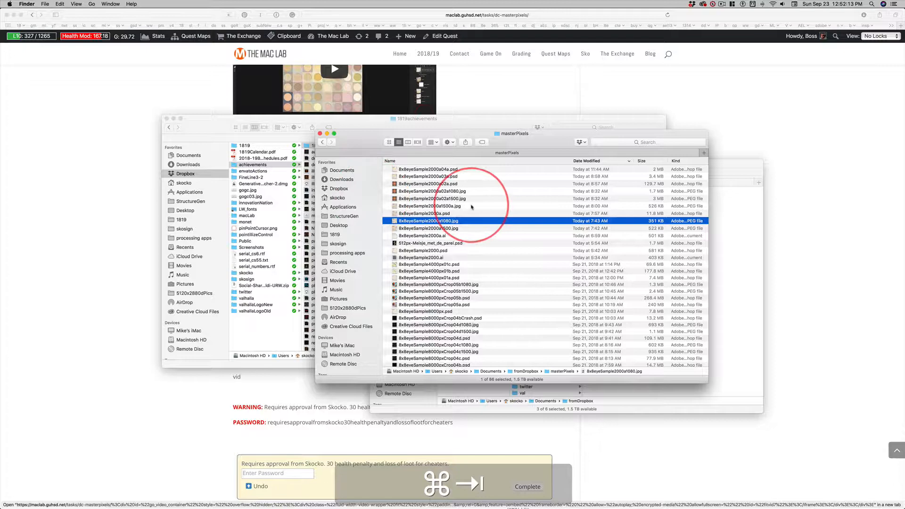
{"action": "scroll", "scroll_direction": "down", "scroll_amount": 3}
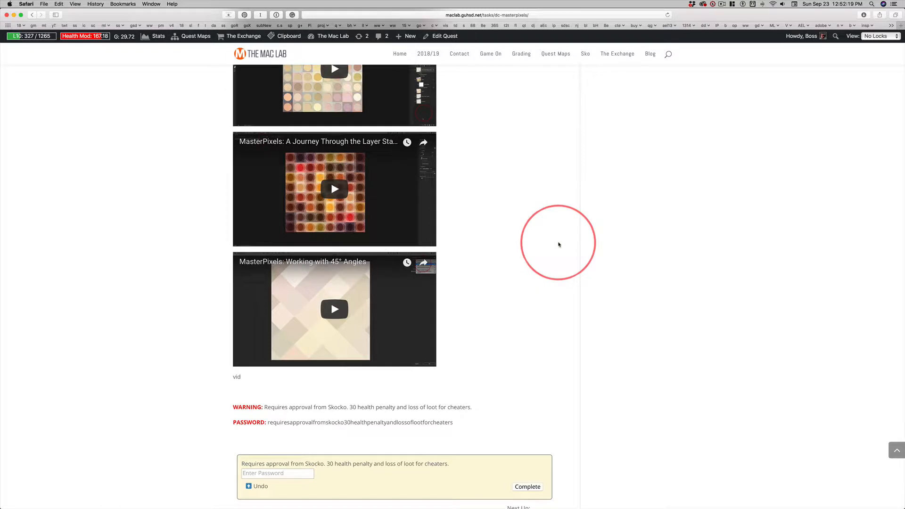
{"action": "mouse_move", "coordinate": [559, 239]}
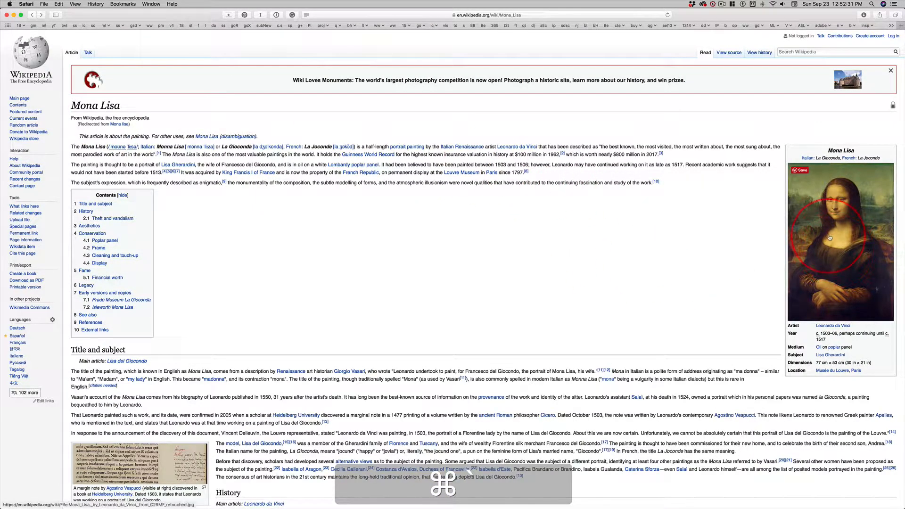
{"action": "left_click", "coordinate": [840, 239]}
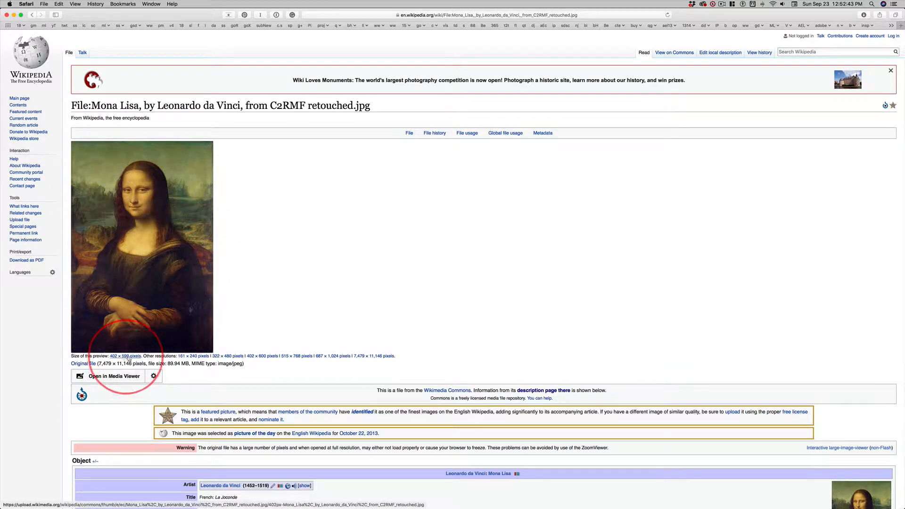
{"action": "mouse_move", "coordinate": [367, 361]}
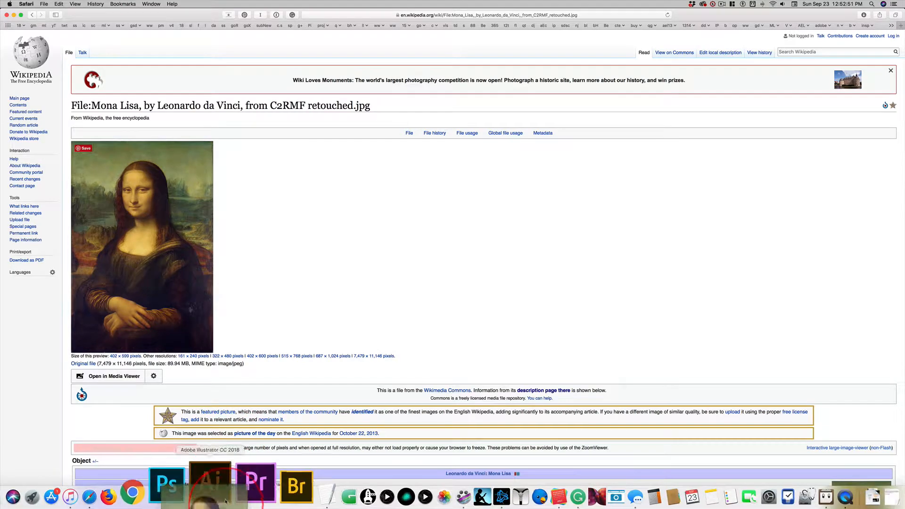
{"action": "left_click", "coordinate": [168, 485]}
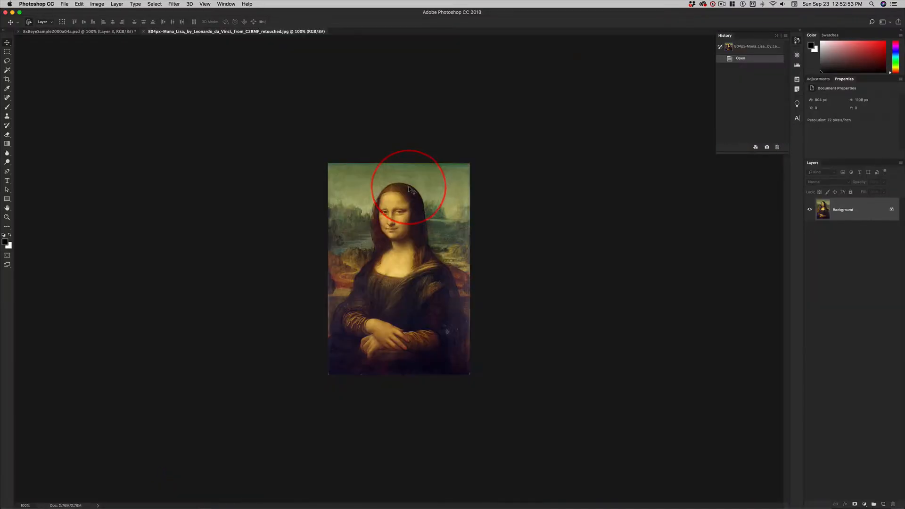
Zoom far in on the green background above the head until single pixels show
{"action": "key", "text": "cmd+space"}
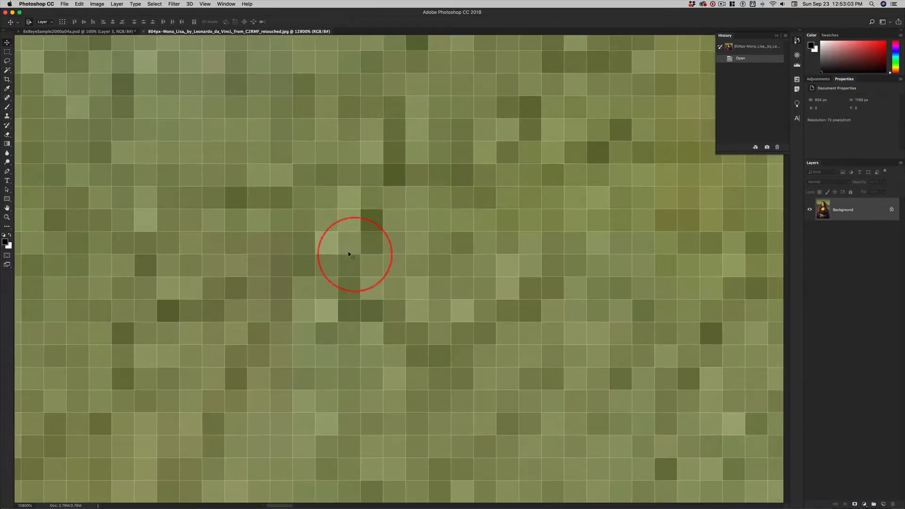
{"action": "mouse_move", "coordinate": [149, 134]}
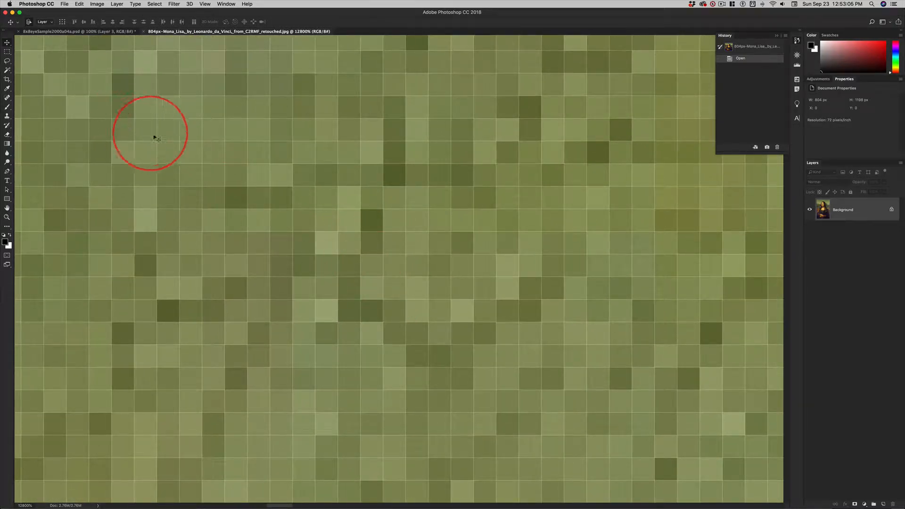
{"action": "mouse_move", "coordinate": [283, 476]}
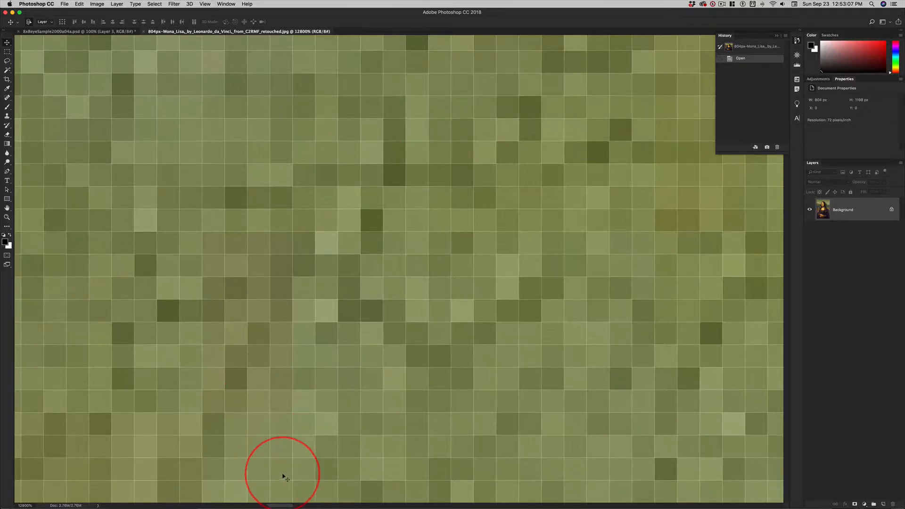
{"action": "mouse_move", "coordinate": [266, 261]}
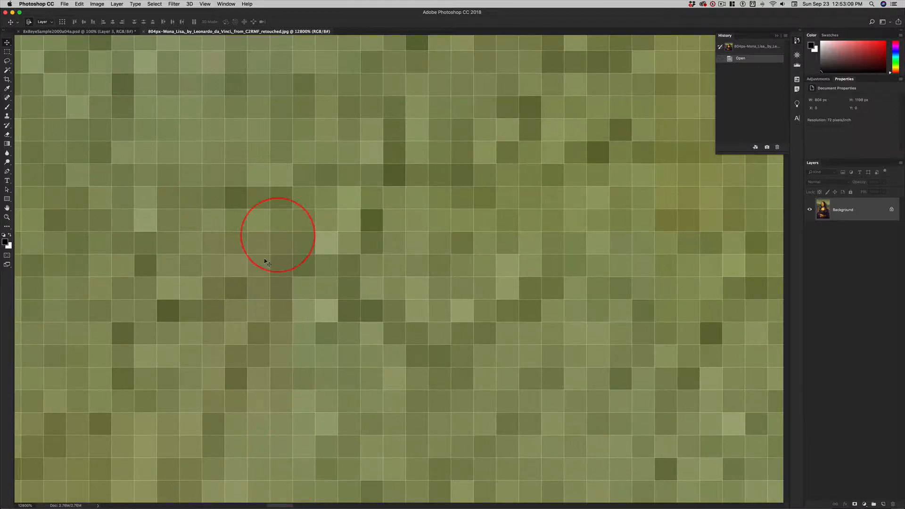
{"action": "mouse_move", "coordinate": [331, 303]}
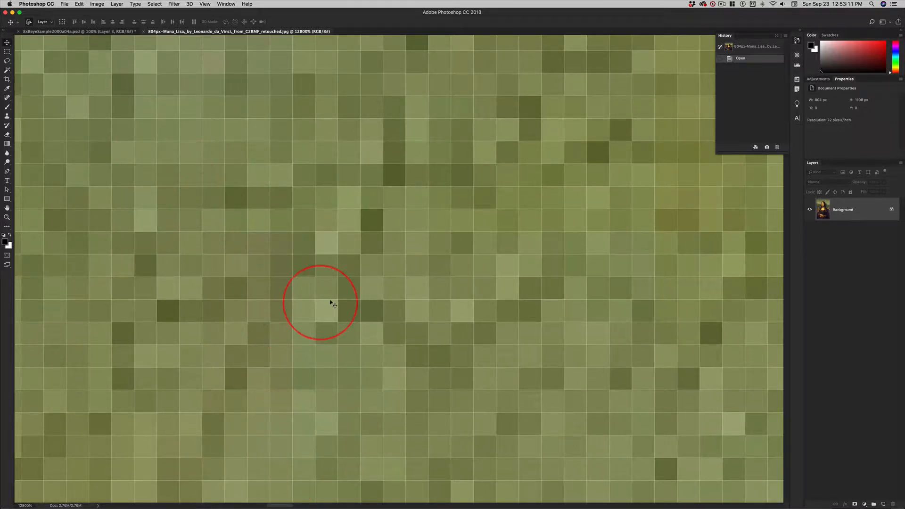
{"action": "mouse_move", "coordinate": [368, 262]}
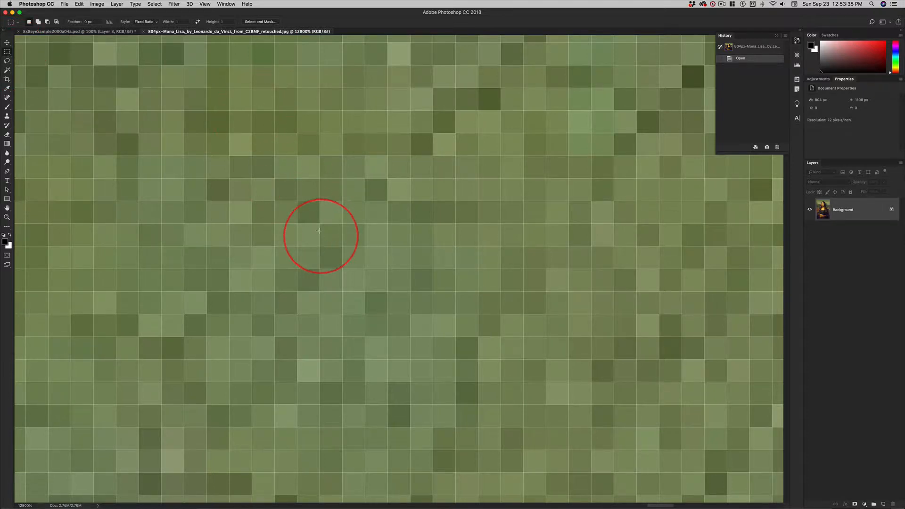
{"action": "mouse_move", "coordinate": [329, 139]}
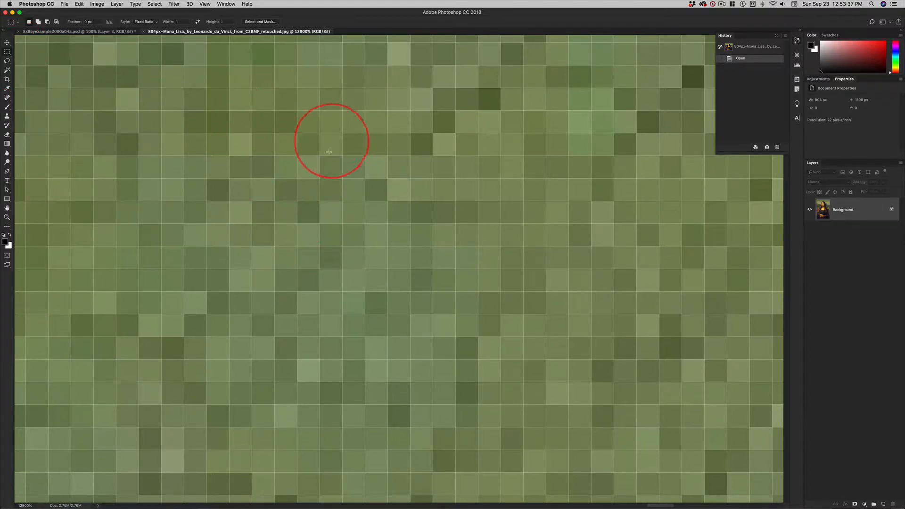
{"action": "mouse_move", "coordinate": [457, 178]}
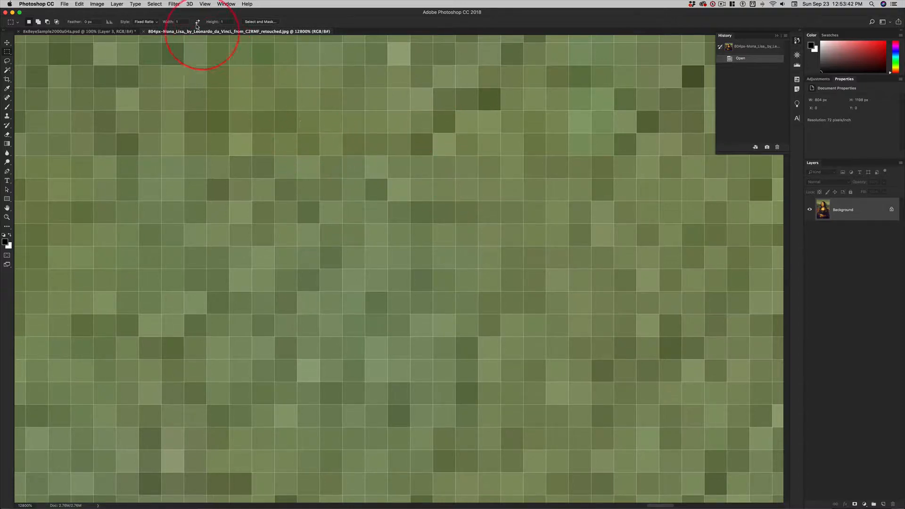
Set the Rectangular Marquee to Fixed Size 8×8 px and place the square selection on a green patch
{"action": "left_click", "coordinate": [145, 21]}
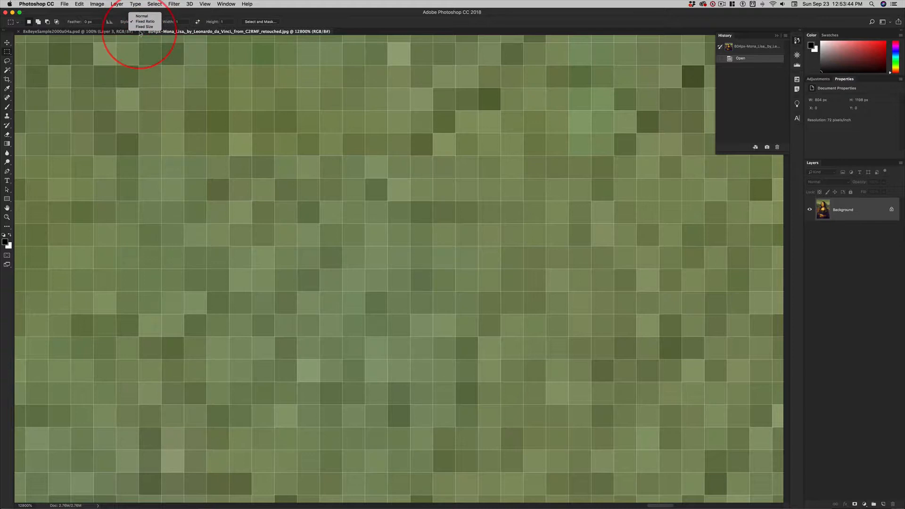
{"action": "left_click", "coordinate": [144, 26]}
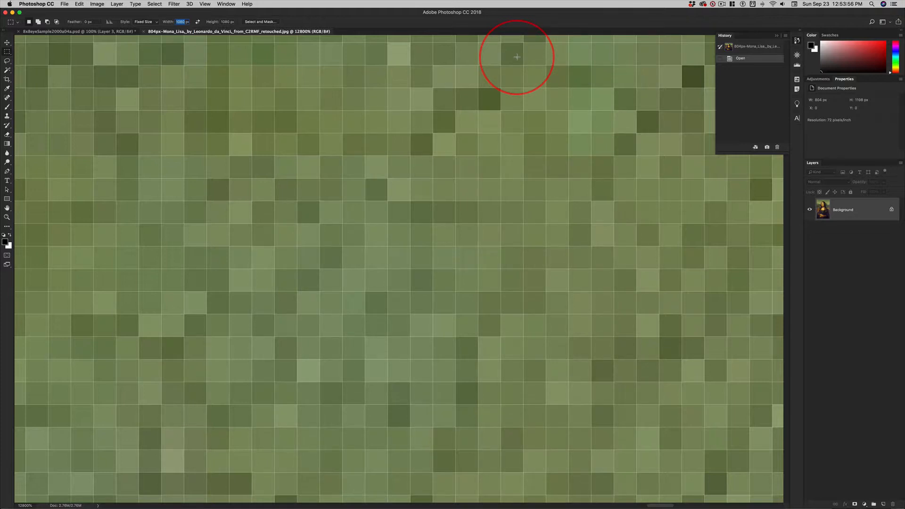
{"action": "mouse_move", "coordinate": [497, 47]}
{"action": "type", "text": "10"}
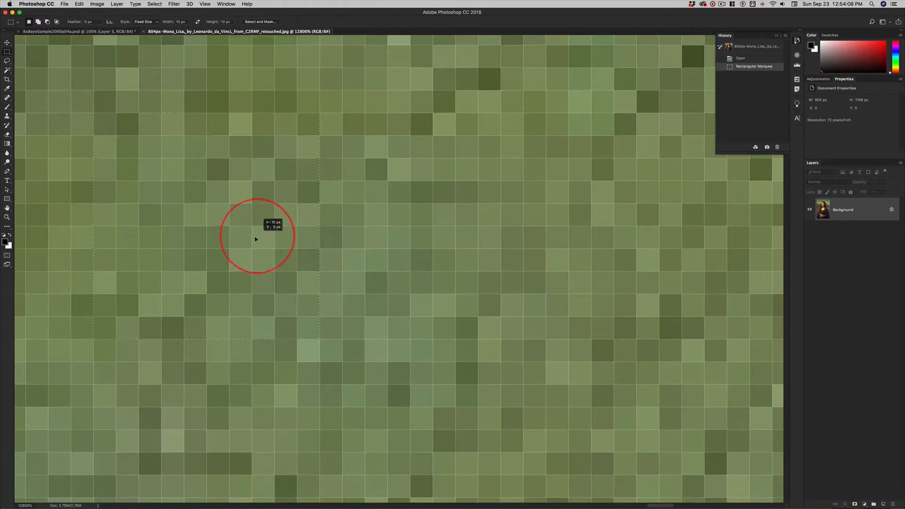
{"action": "left_click_drag", "start_coordinate": [256, 236], "coordinate": [232, 245]}
{"action": "type", "text": "8"}
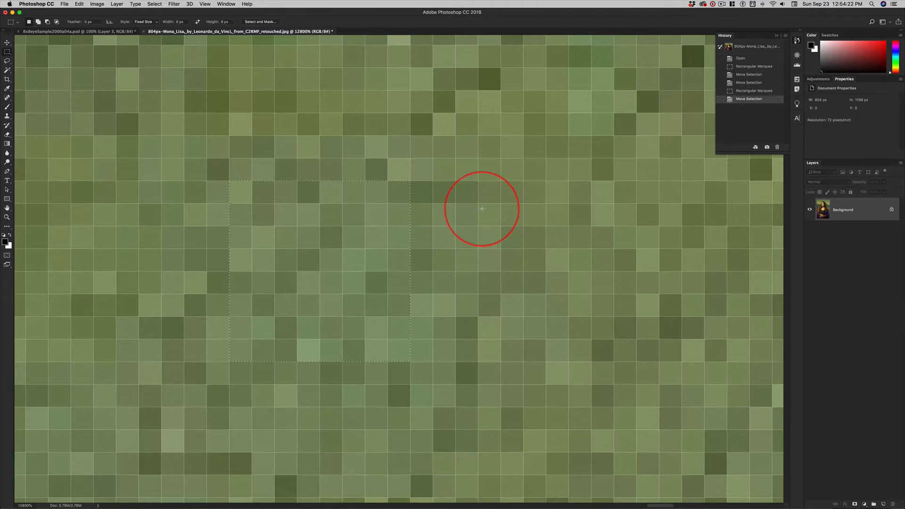
{"action": "mouse_move", "coordinate": [398, 239]}
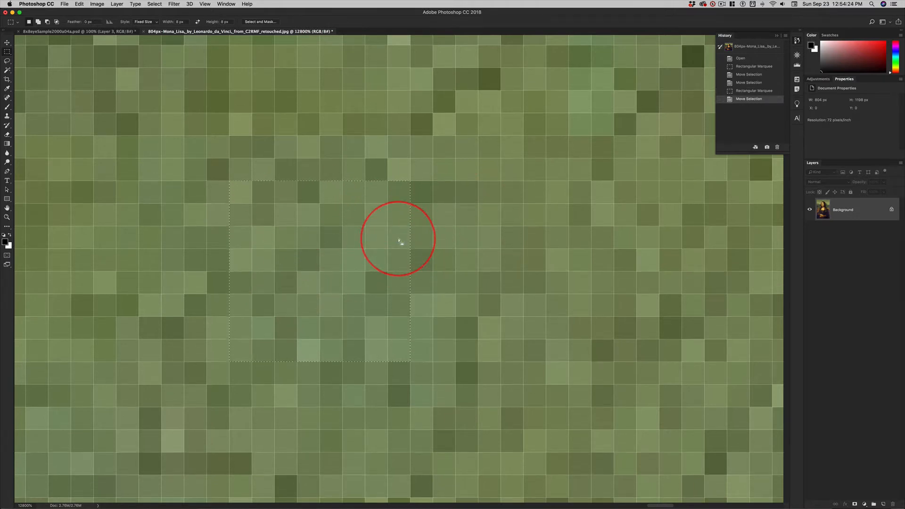
Copy the 8×8 selection to a new layer named sky, fit the image, and reload that layer's pixels as a selection
{"action": "key", "text": "cmd+j"}
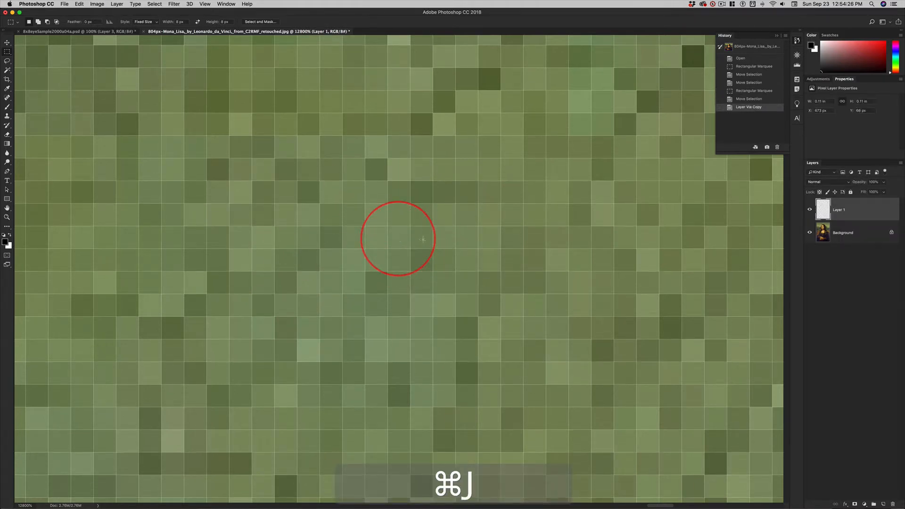
{"action": "key", "text": "cmd+j"}
{"action": "type", "text": "sky"}
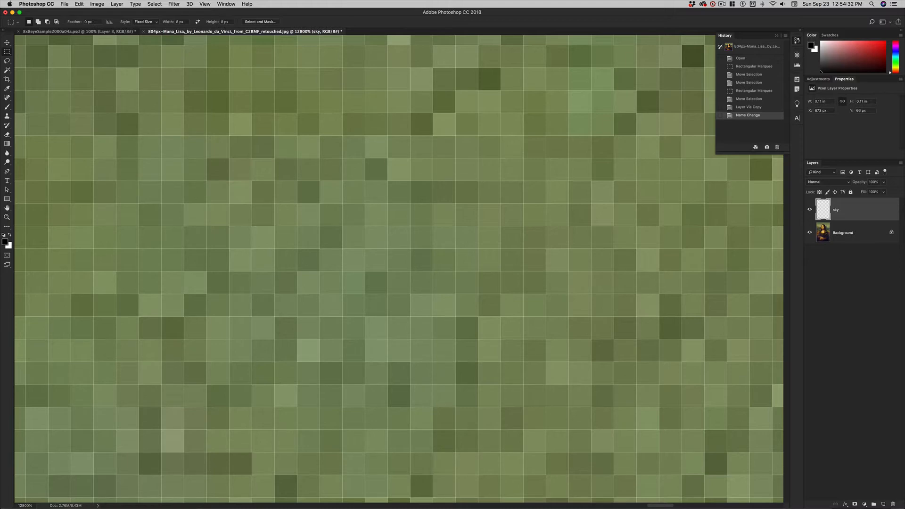
{"action": "key", "text": "cmd+0"}
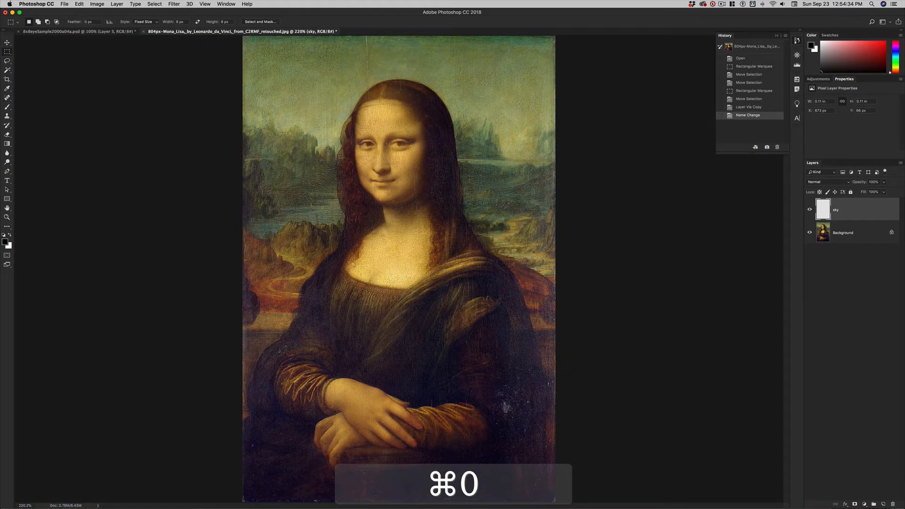
{"action": "key", "text": "cmd+1"}
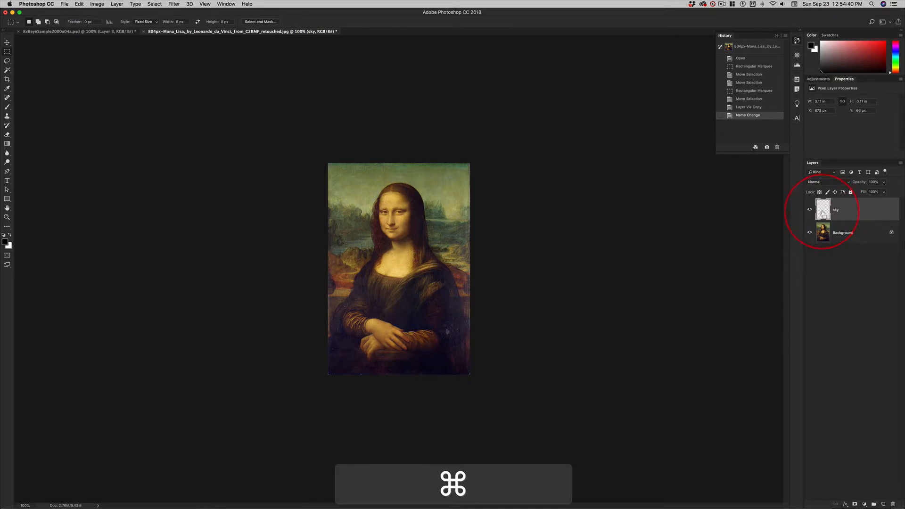
{"action": "left_click", "coordinate": [822, 210]}
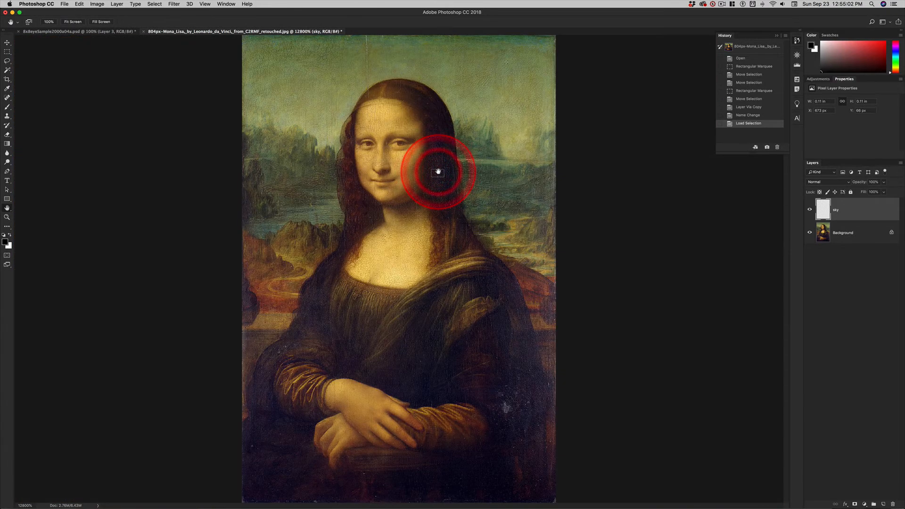
{"action": "mouse_move", "coordinate": [506, 61]}
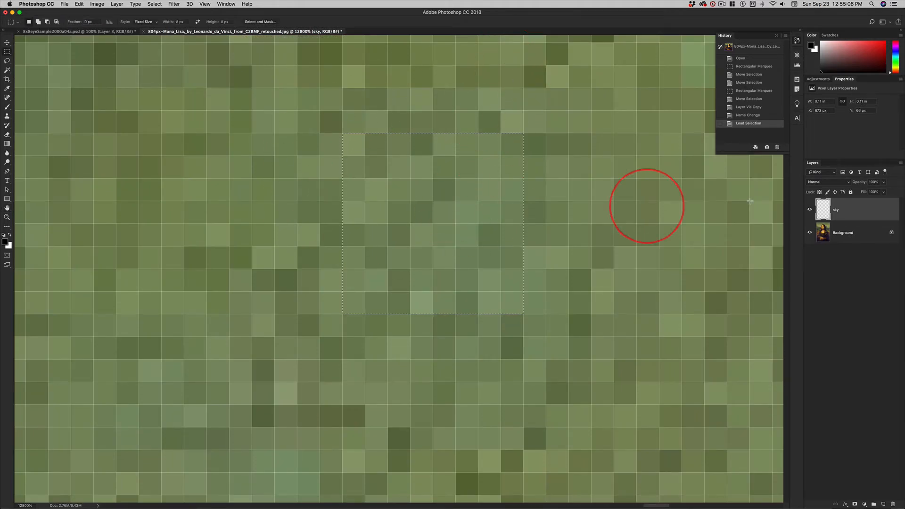
Copy the green pixels into a new 8×8-pixel Clipboard-preset document and merge them into its background
{"action": "key", "text": "cmd+c"}
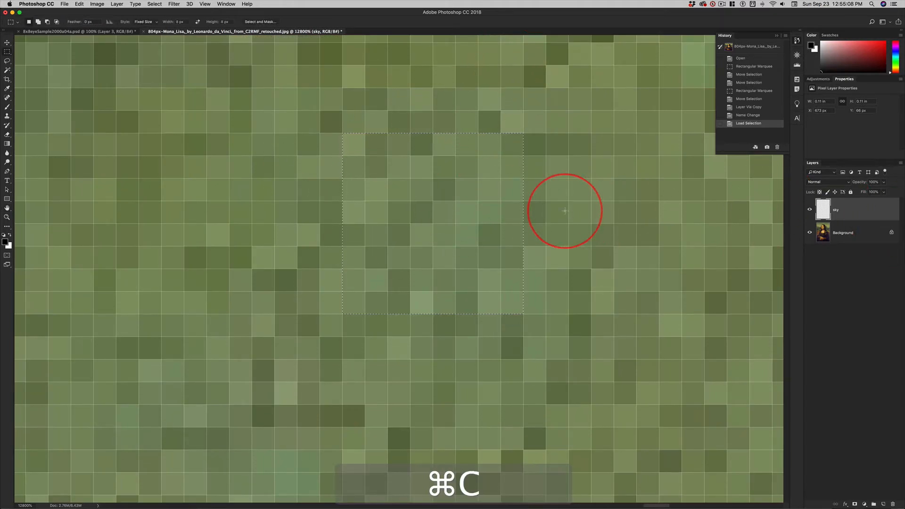
{"action": "key", "text": "cmd+n"}
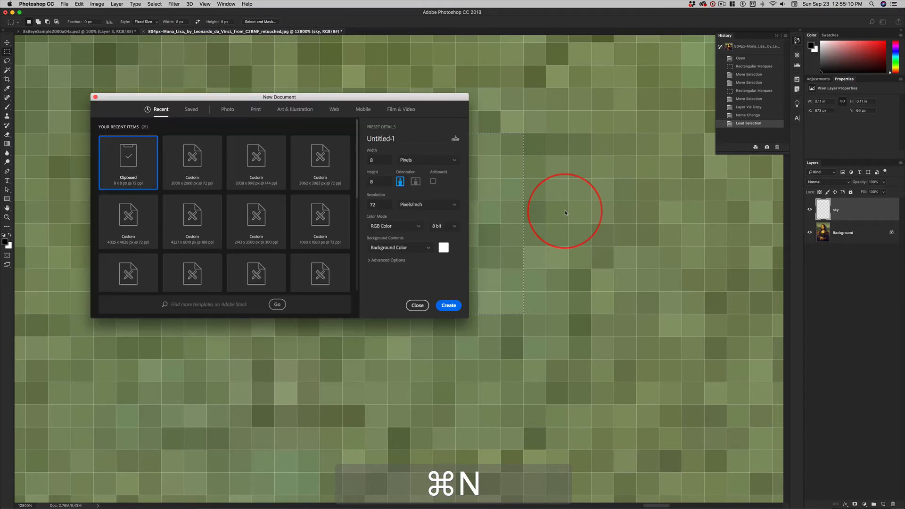
{"action": "left_click", "coordinate": [447, 306]}
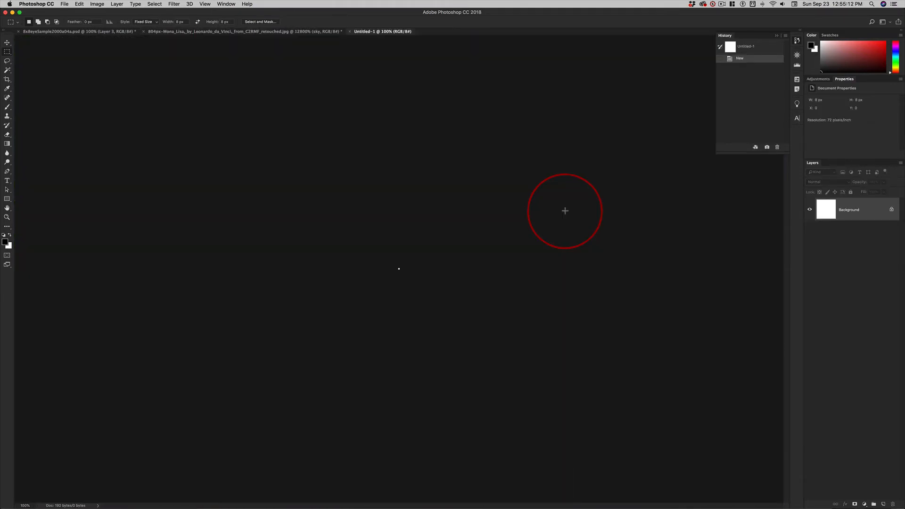
{"action": "key", "text": "cmd+e"}
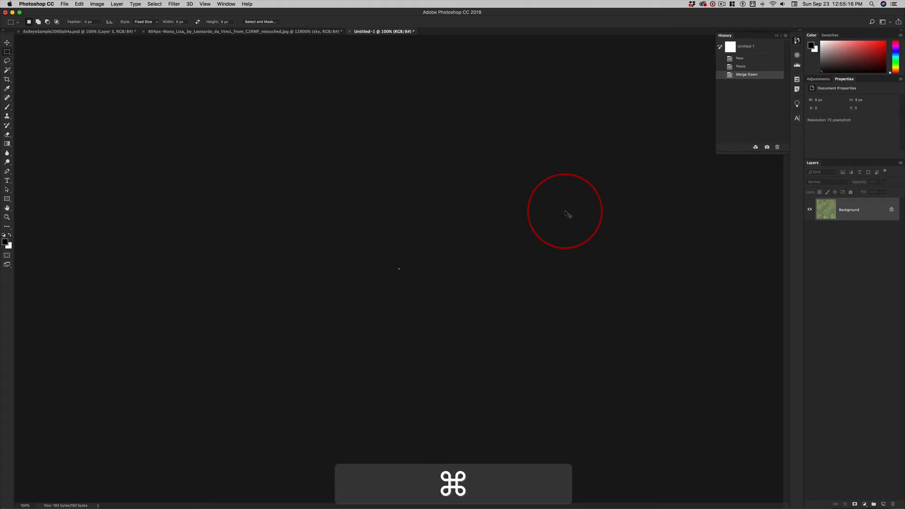
{"action": "key", "text": "cmd+0"}
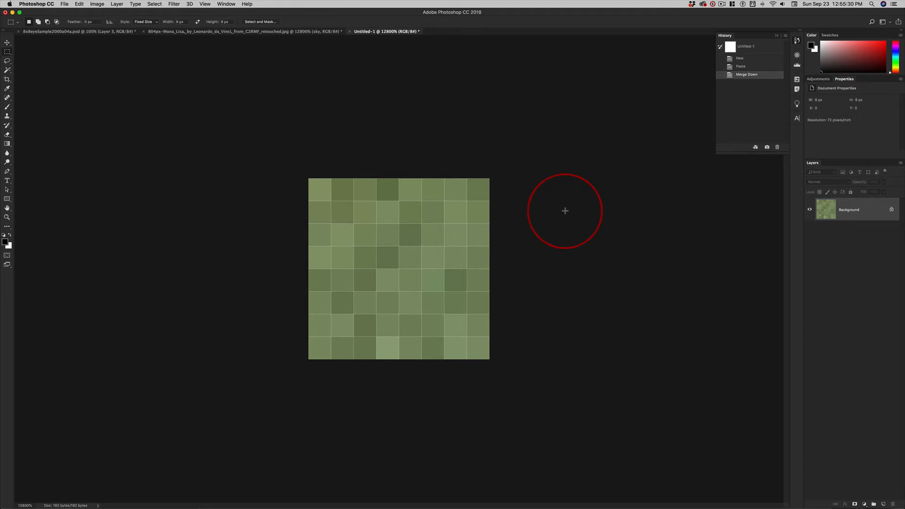
{"action": "mouse_move", "coordinate": [849, 390]}
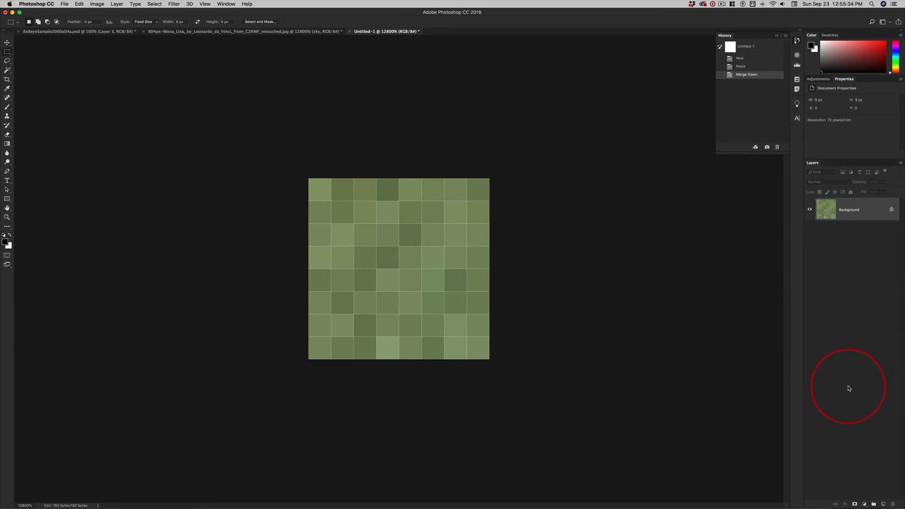
{"action": "left_click", "coordinate": [818, 79]}
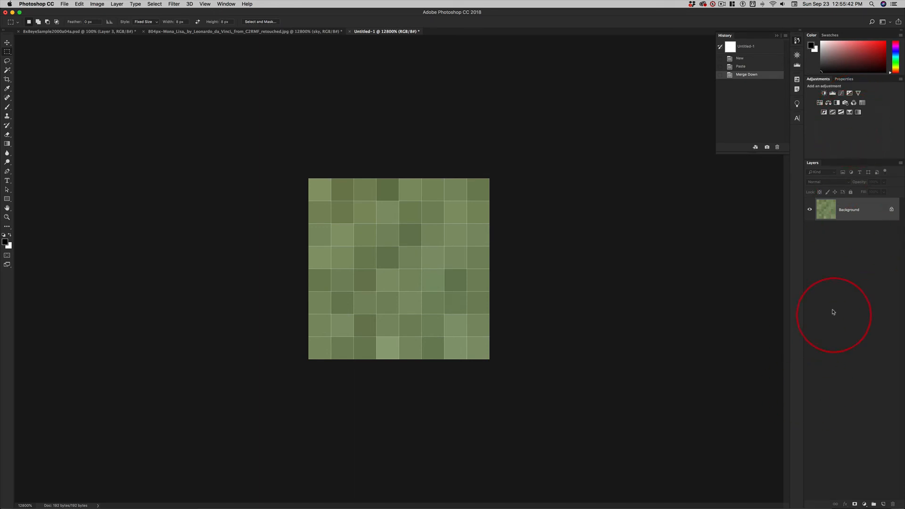
{"action": "mouse_move", "coordinate": [835, 283]}
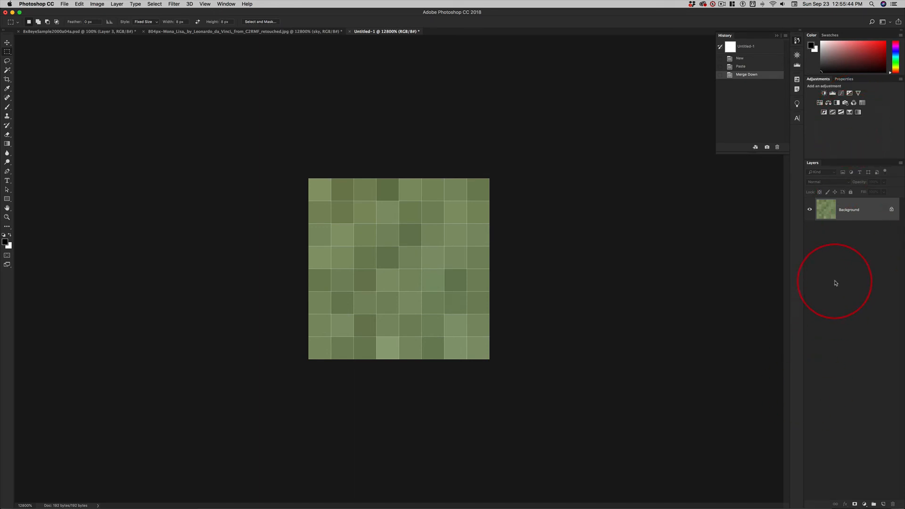
{"action": "mouse_move", "coordinate": [816, 153]}
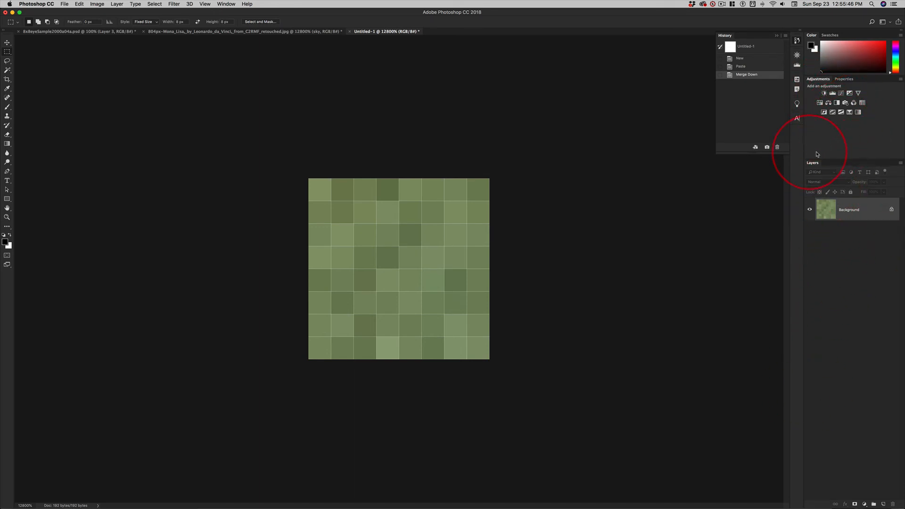
{"action": "mouse_move", "coordinate": [829, 226]}
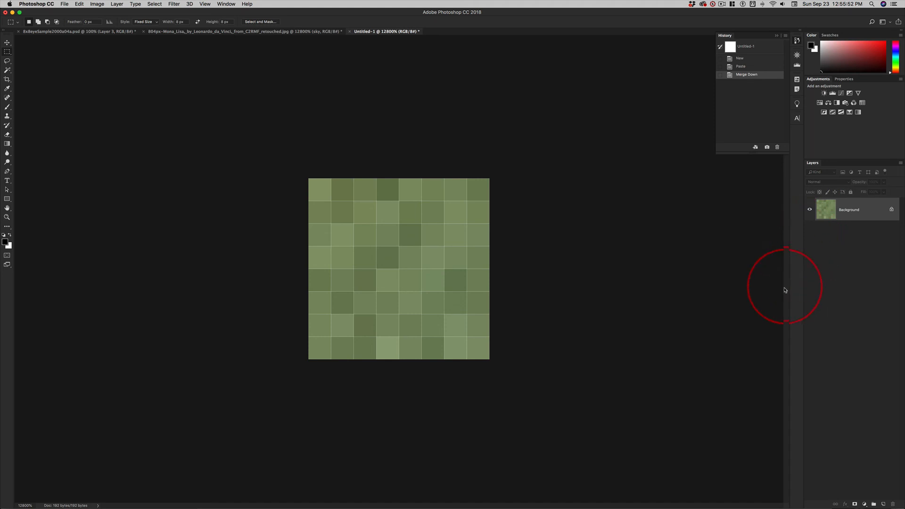
{"action": "mouse_move", "coordinate": [479, 337]}
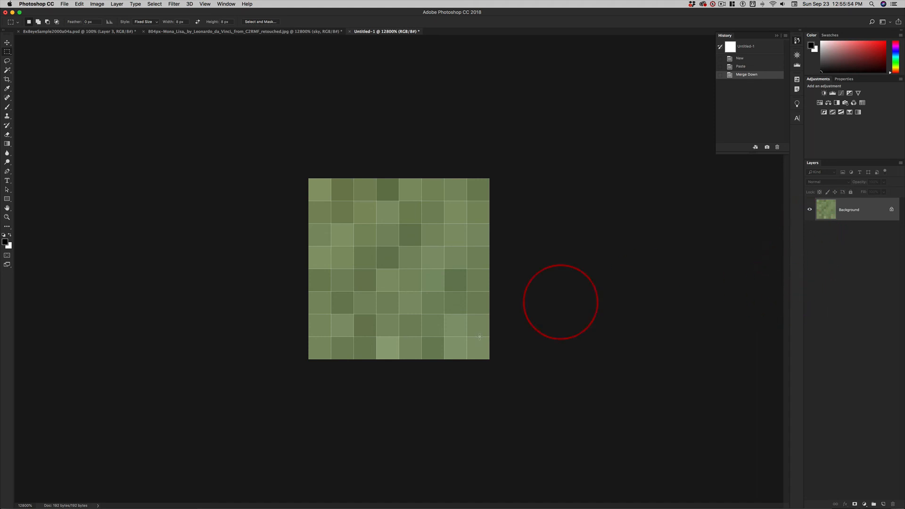
{"action": "mouse_move", "coordinate": [467, 345]}
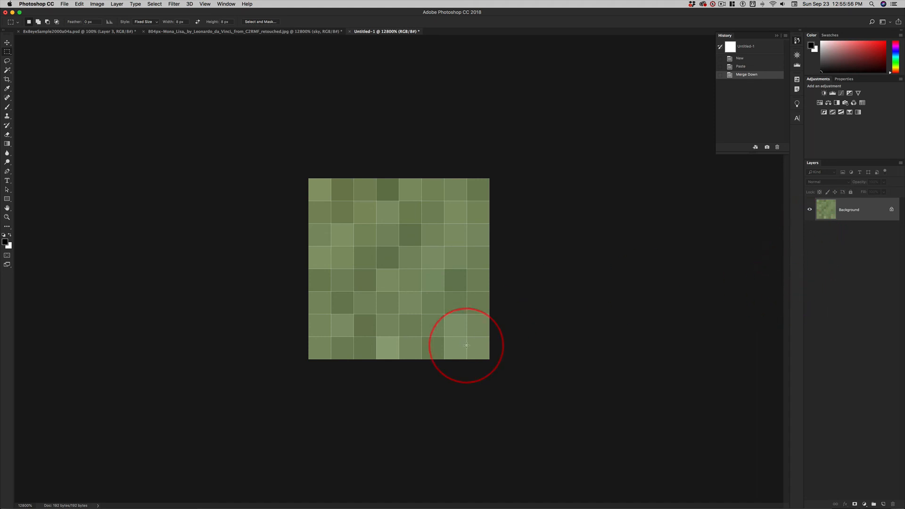